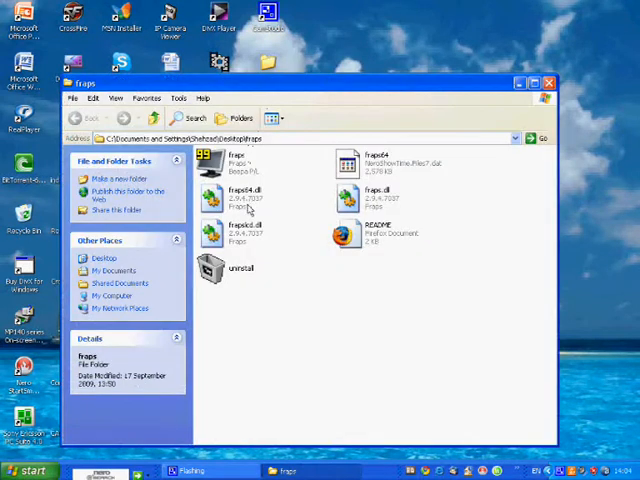
Launch fraps.exe from its folder and show its Movies capture settings
double_click(221, 170)
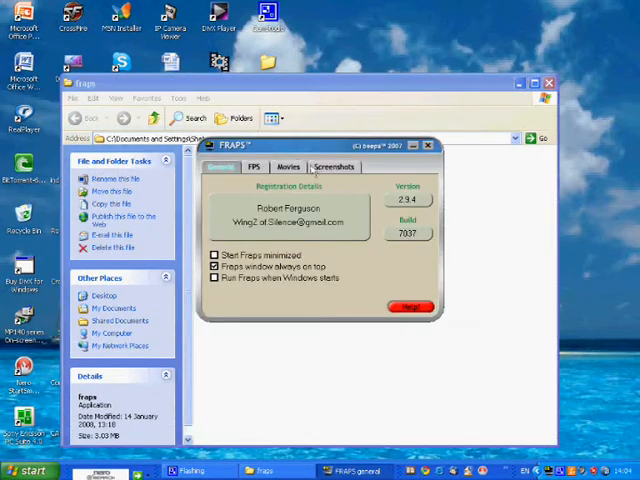
click(288, 167)
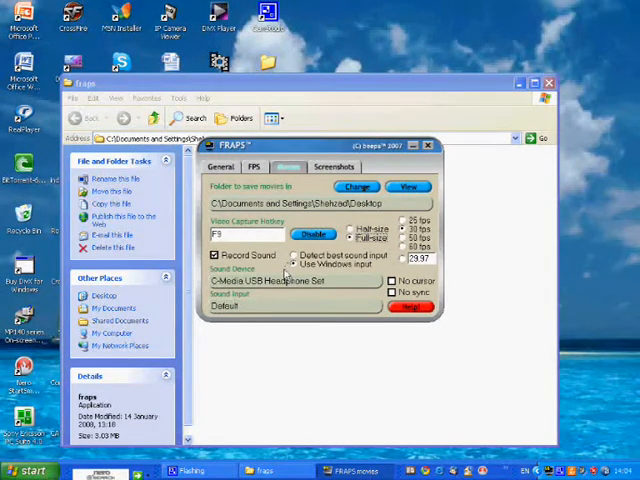
mouse_move(293, 297)
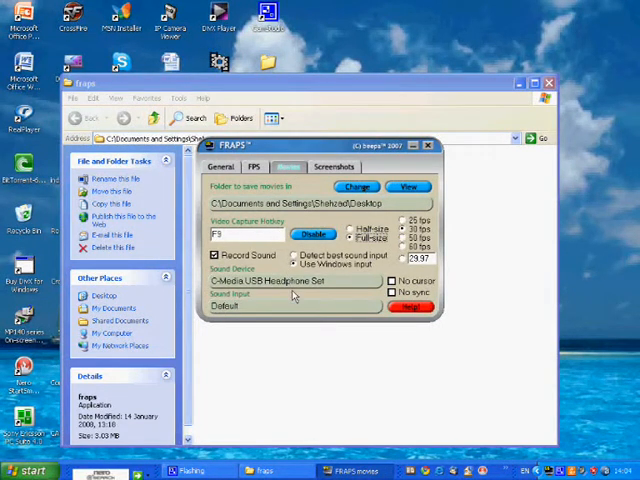
mouse_move(303, 276)
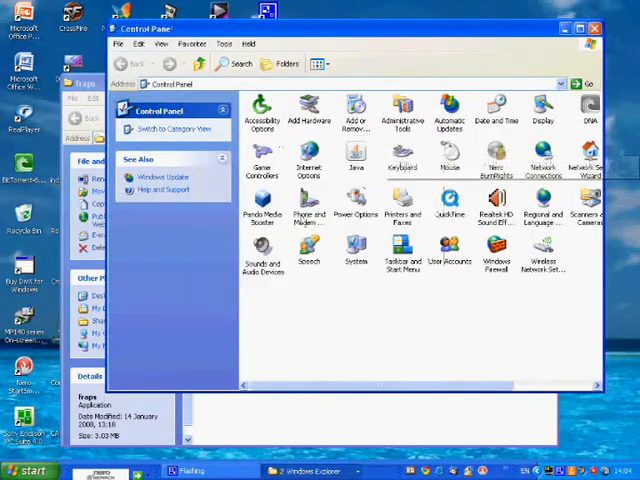
Open Sounds and Audio Devices and review the Audio and Voice device settings for the USB headset
double_click(262, 248)
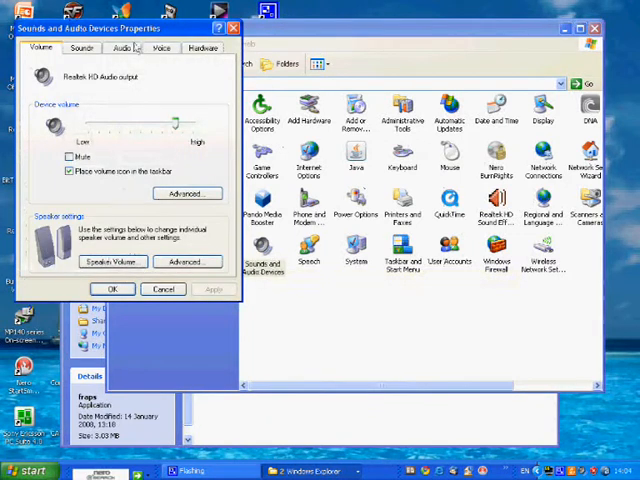
click(123, 47)
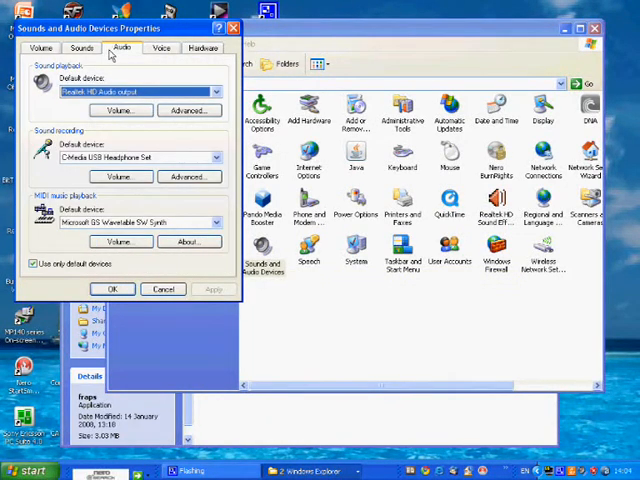
mouse_move(58, 145)
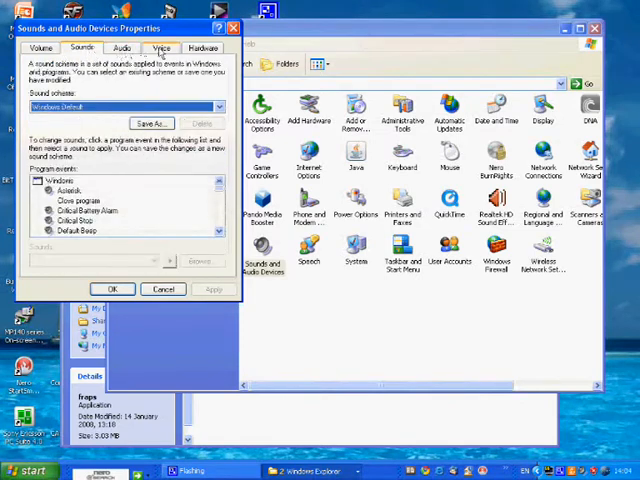
click(162, 47)
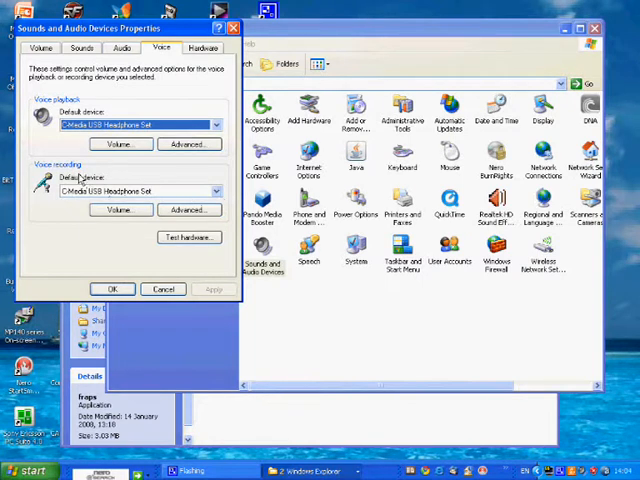
mouse_move(88, 268)
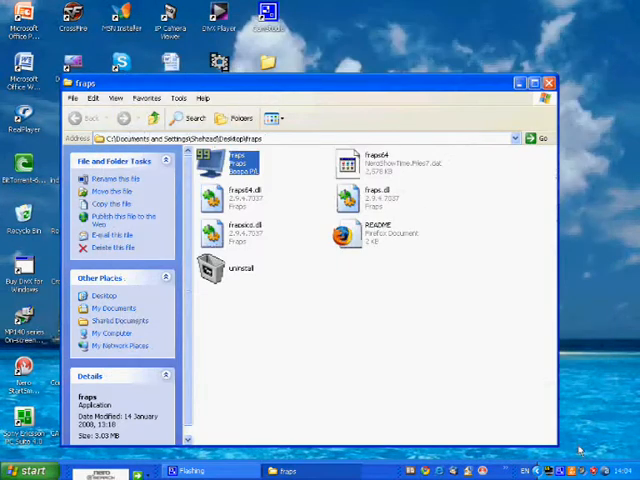
Reopen Fraps for 50 fps capture, minimize it and close the fraps folder window
double_click(207, 165)
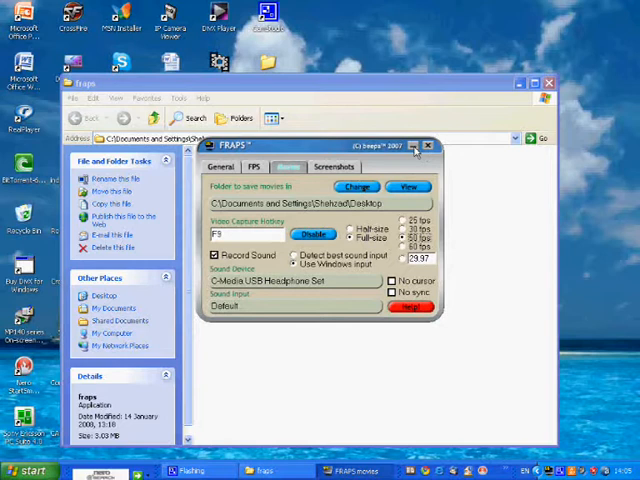
click(427, 146)
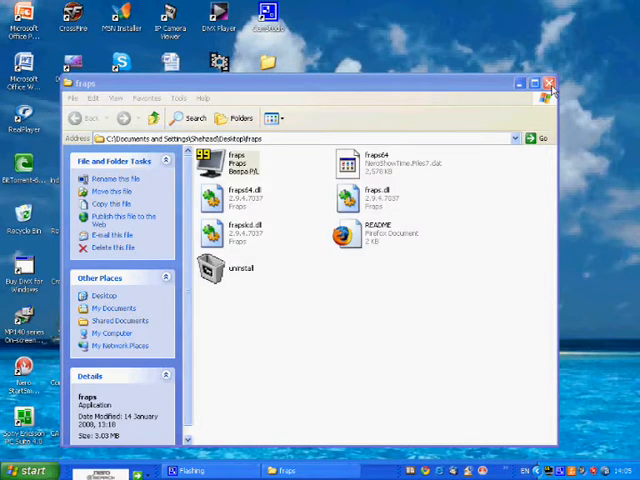
click(550, 83)
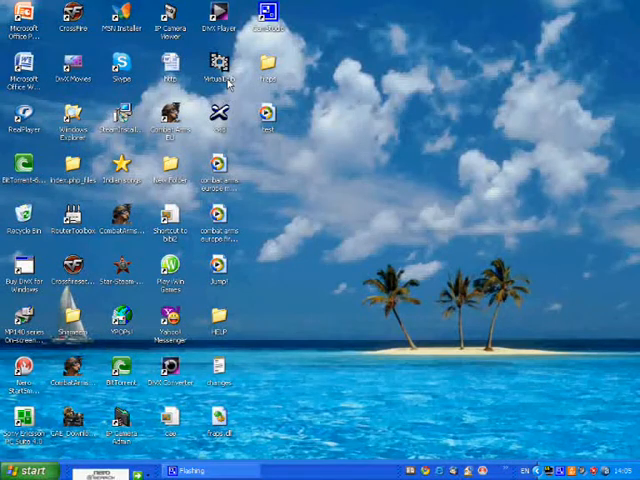
Launch VirtualDub and load test.avi from the Desktop via File > Open video file
double_click(218, 75)
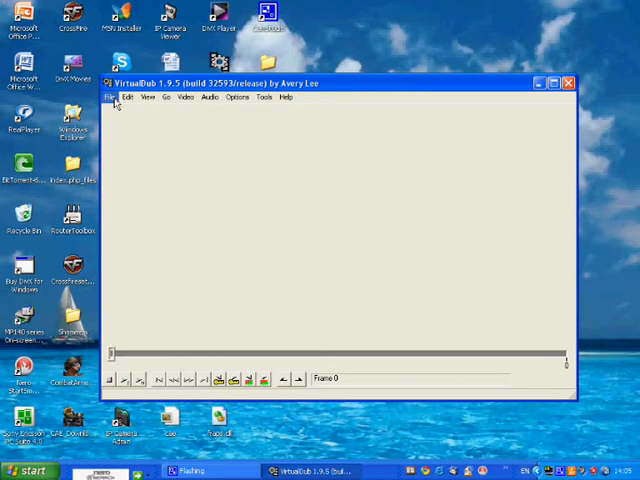
click(110, 97)
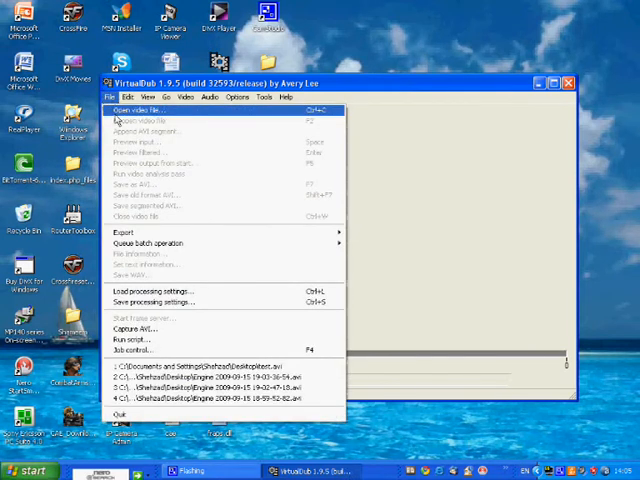
click(140, 110)
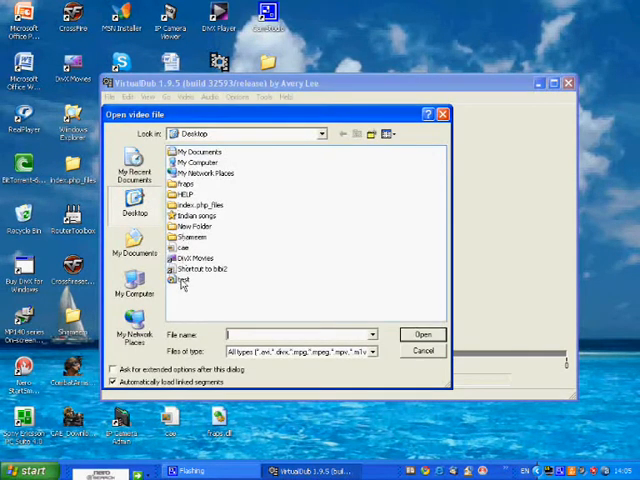
mouse_move(183, 281)
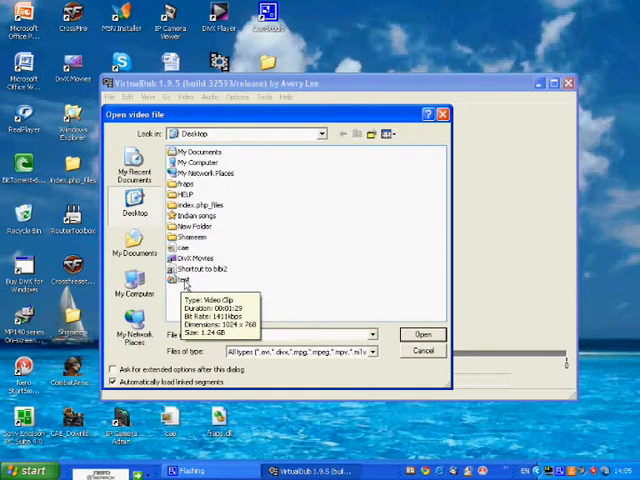
click(422, 335)
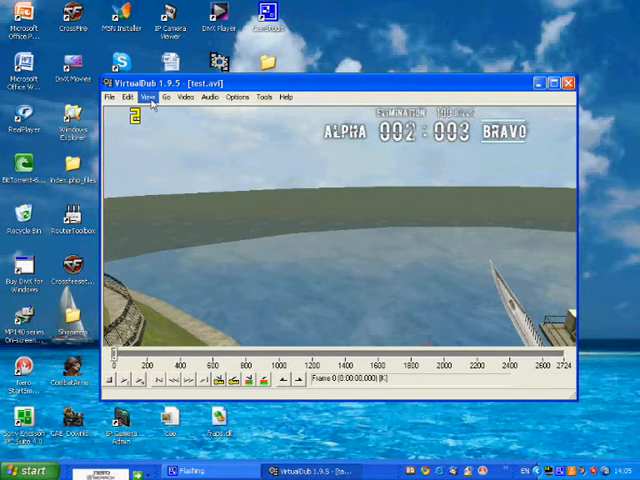
mouse_move(186, 97)
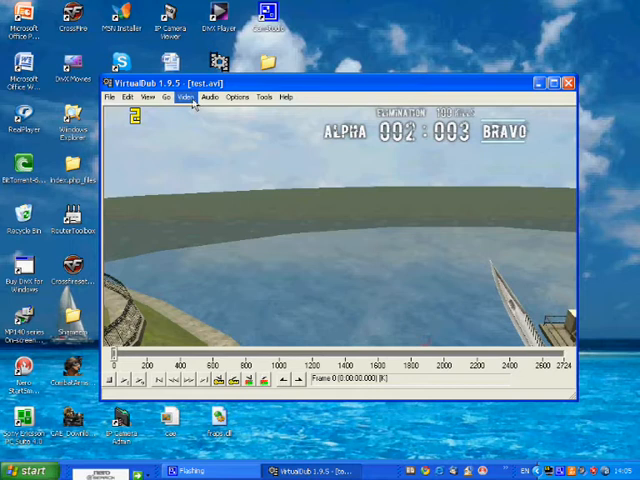
Select Xvid MPEG-4 Codec in Video > Compression and view its single-pass configuration
click(184, 97)
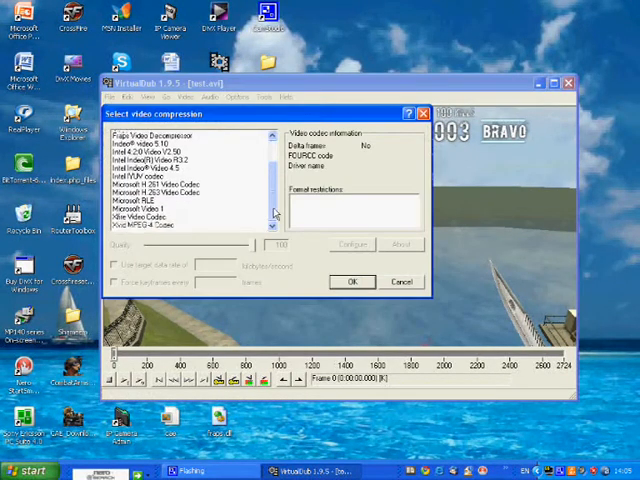
click(155, 225)
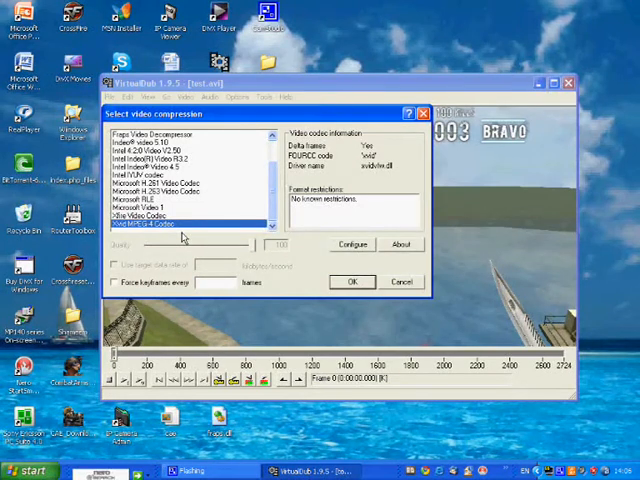
click(352, 244)
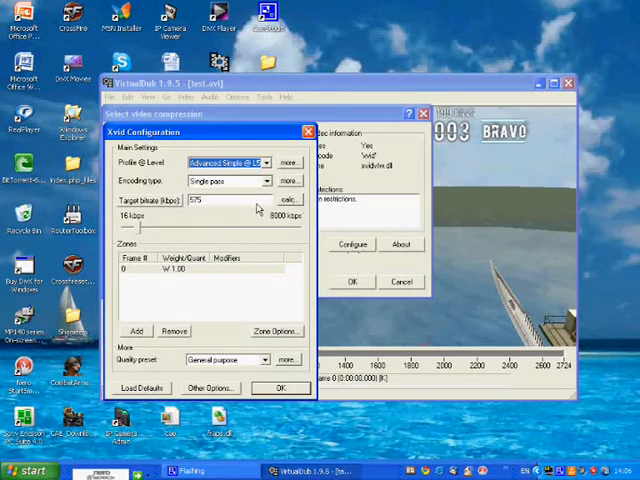
mouse_move(330, 175)
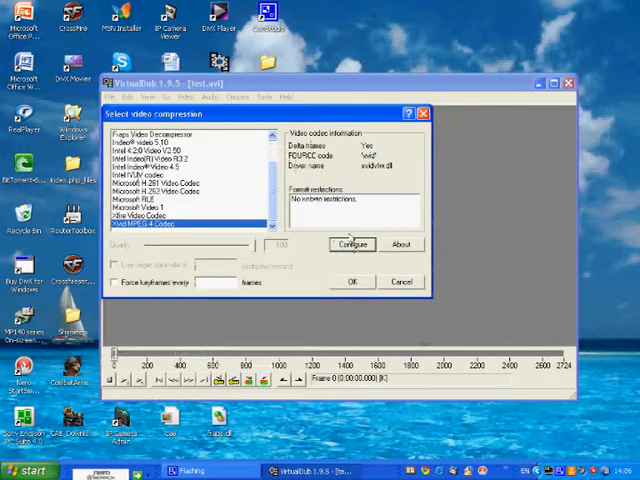
Enter a 400 kbps Xvid target bitrate and accept both compression dialogs
click(353, 243)
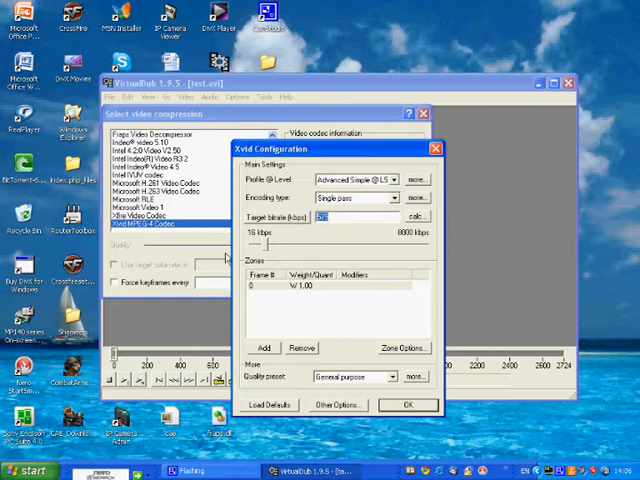
text(400)
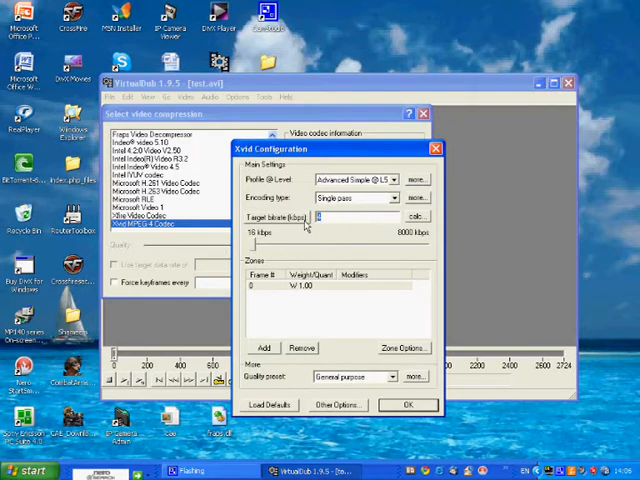
text(400)
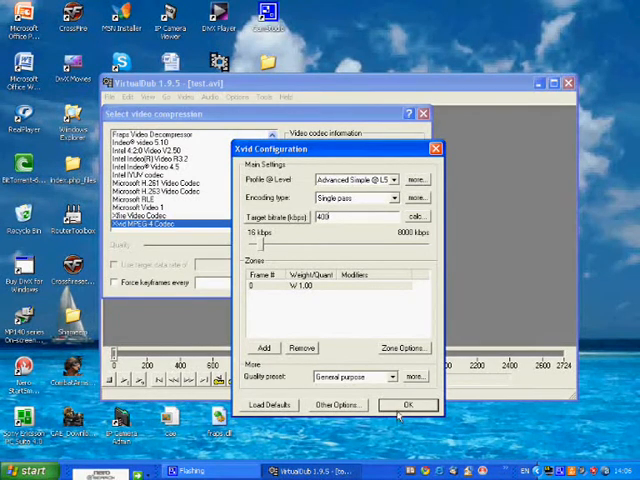
click(407, 404)
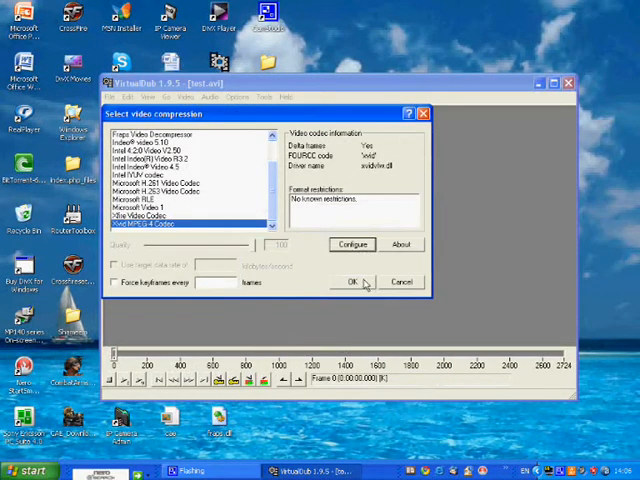
click(350, 281)
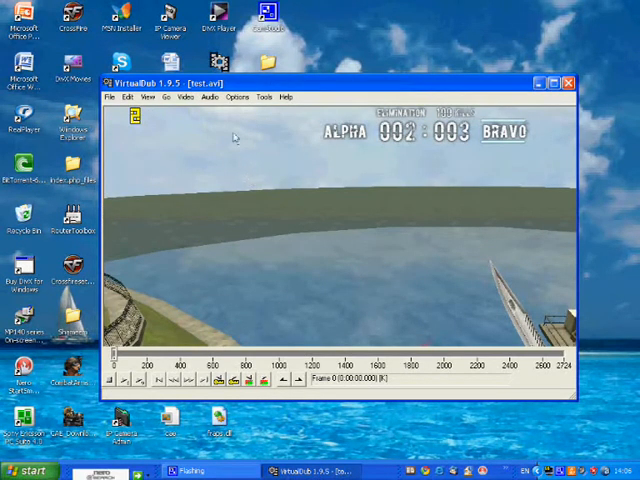
Enable Full processing mode and choose MPEG Layer-3 at 20 kBit/s, 11,025 Hz stereo
click(209, 97)
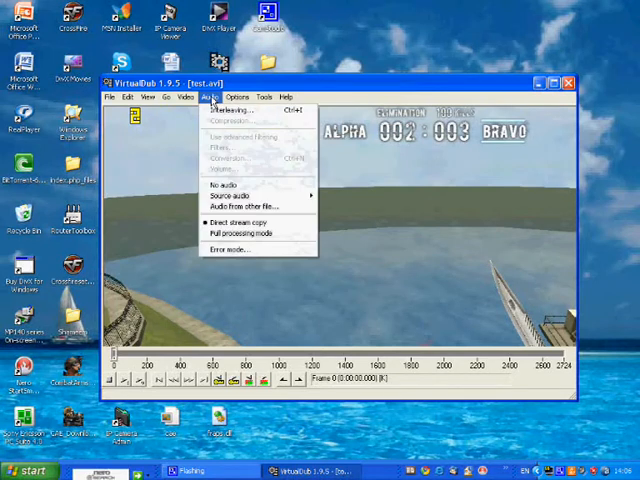
mouse_move(235, 232)
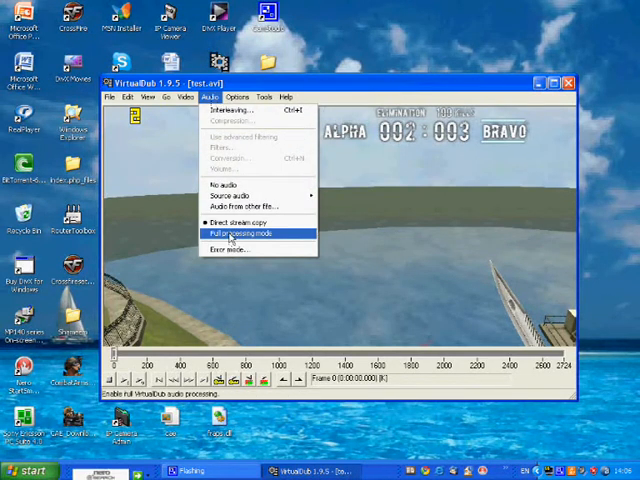
click(233, 232)
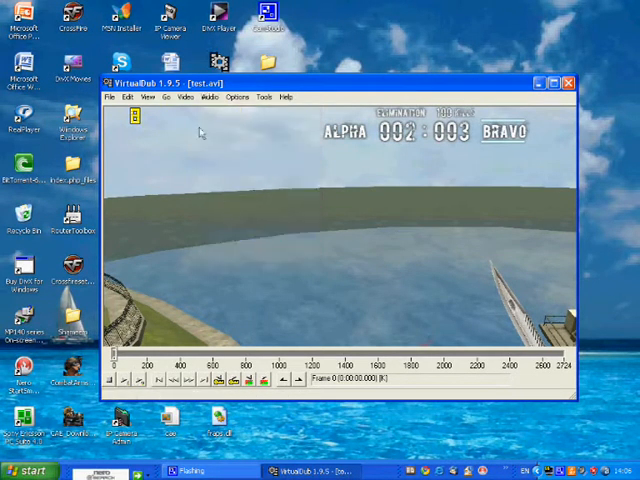
click(209, 97)
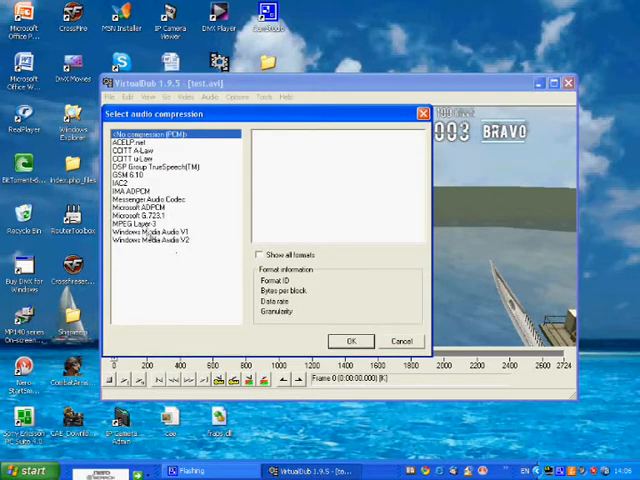
click(145, 226)
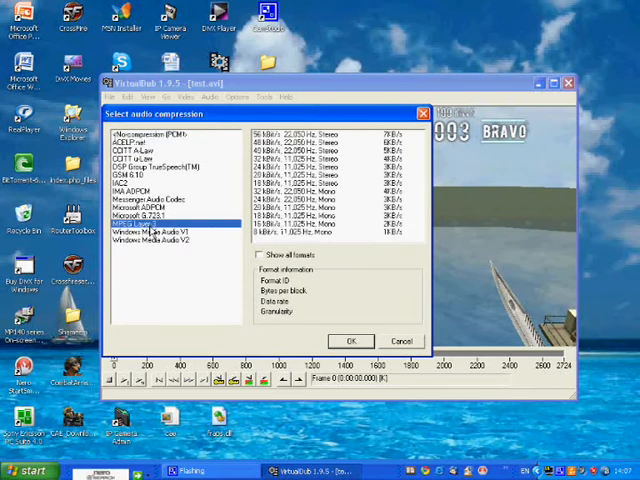
click(300, 178)
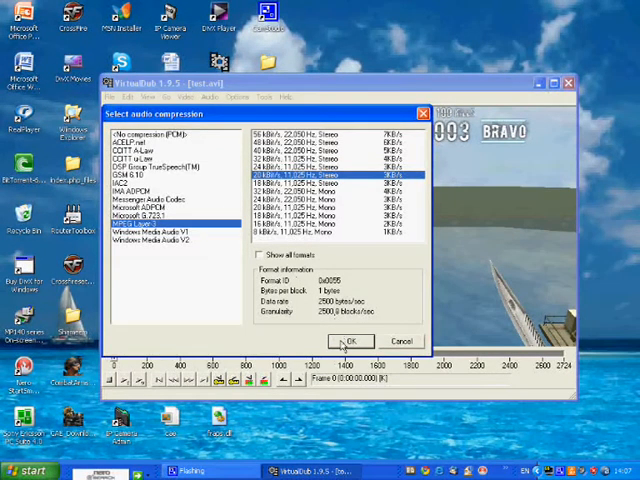
click(352, 341)
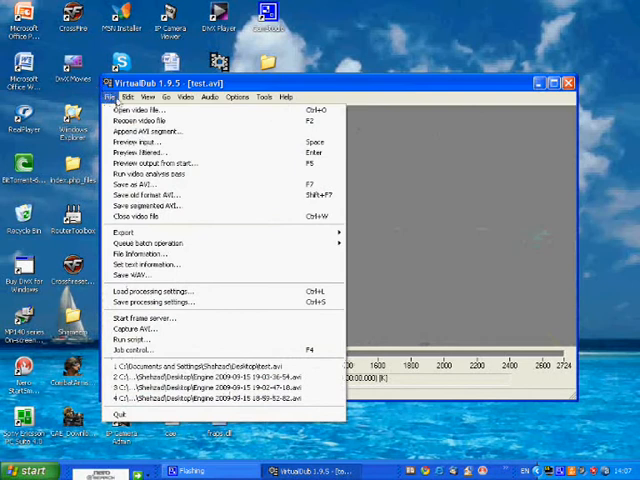
mouse_move(160, 173)
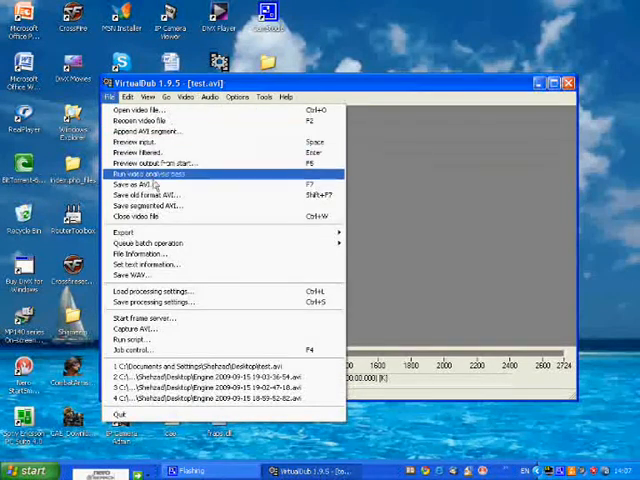
Save the clip as a new AVI named 'test 1' on the Desktop, starting the encode
click(133, 184)
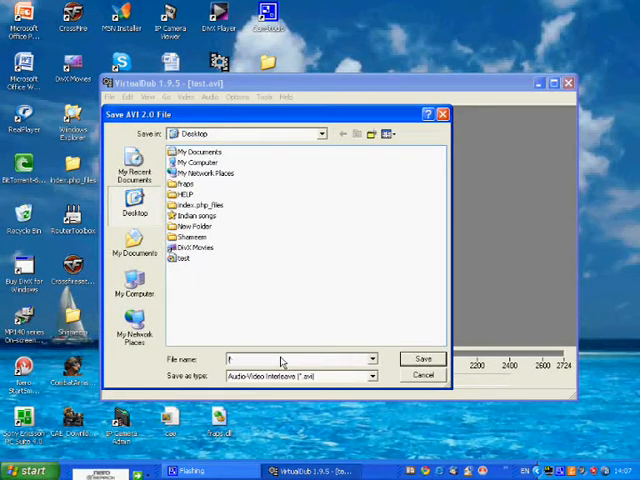
text(test 1)
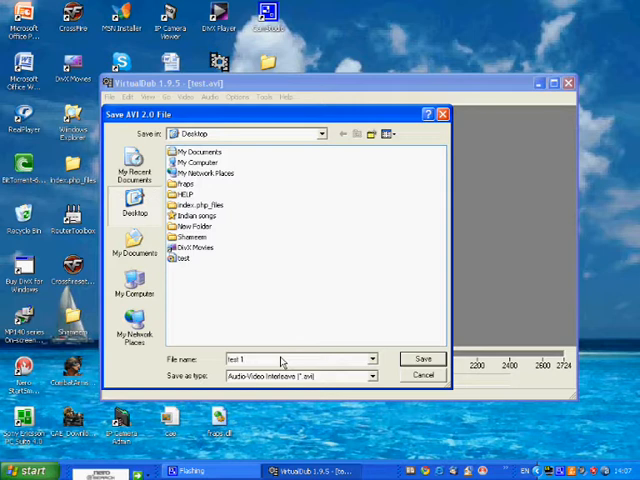
click(422, 358)
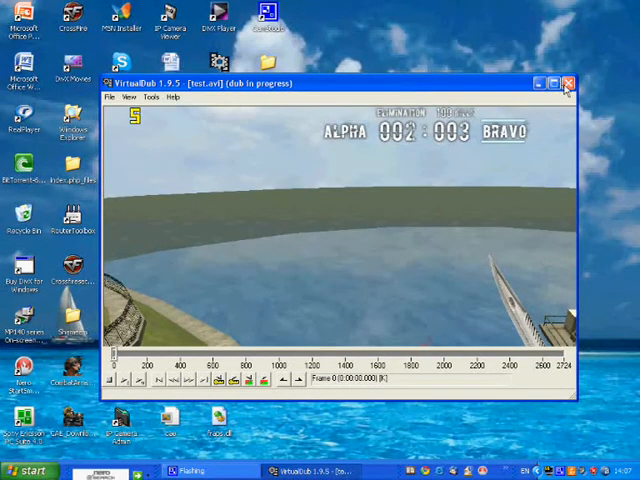
Attempt to close VirtualDub mid-dub, raising the abort warning
click(566, 83)
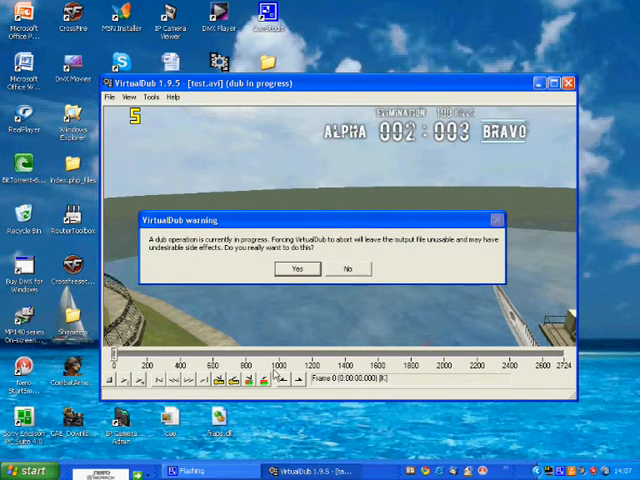
mouse_move(245, 405)
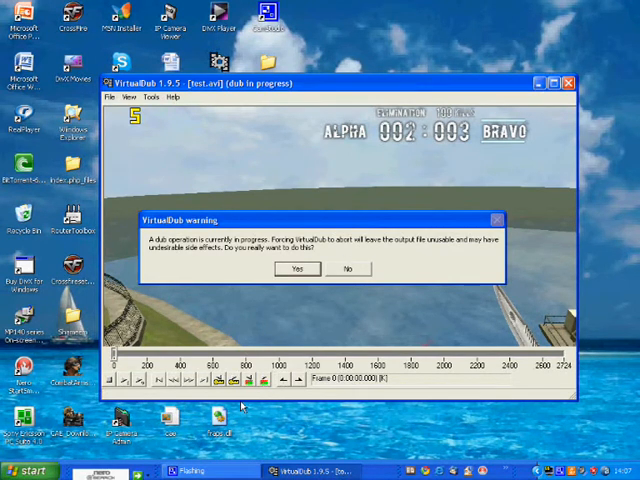